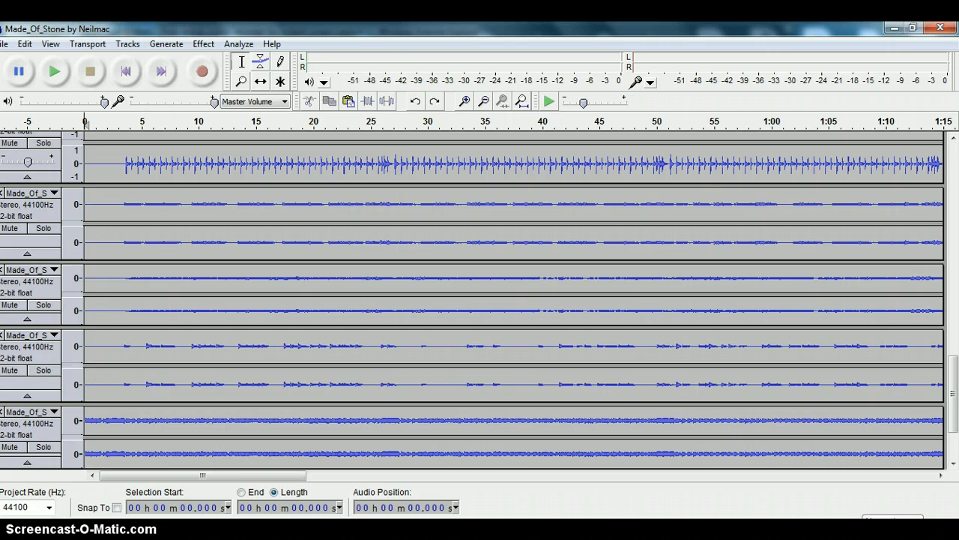
mouse_move(210, 303)
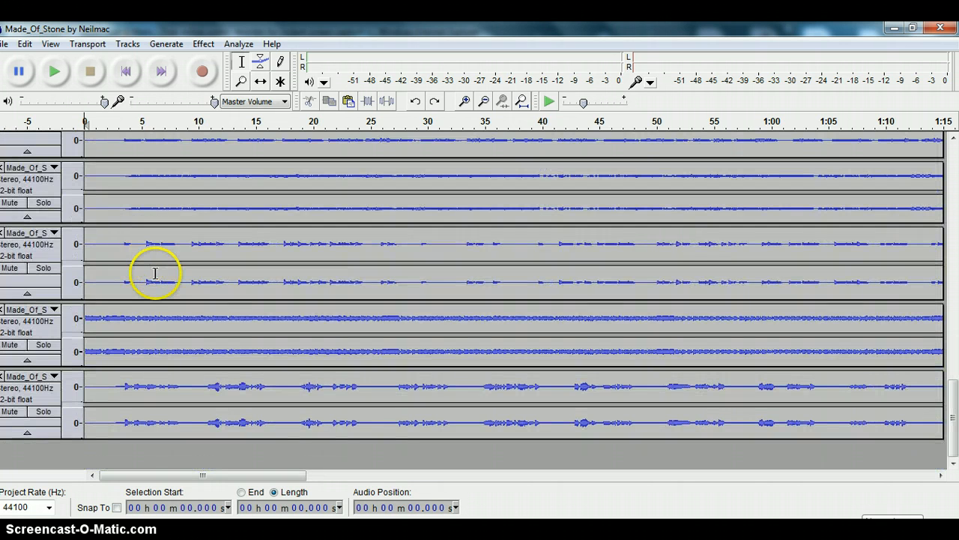
Scroll down through the project's tracks to reach the one being shifted
scroll(down, 3)
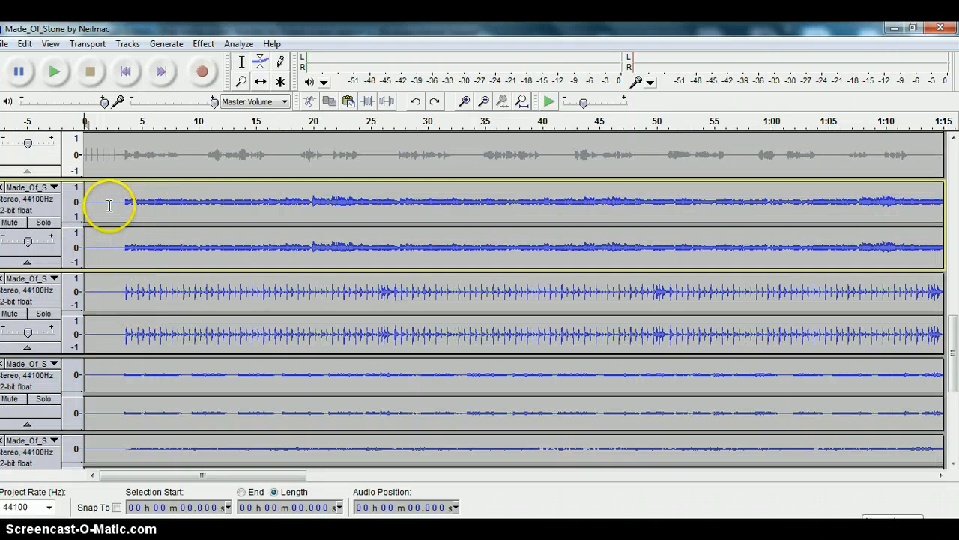
mouse_move(147, 238)
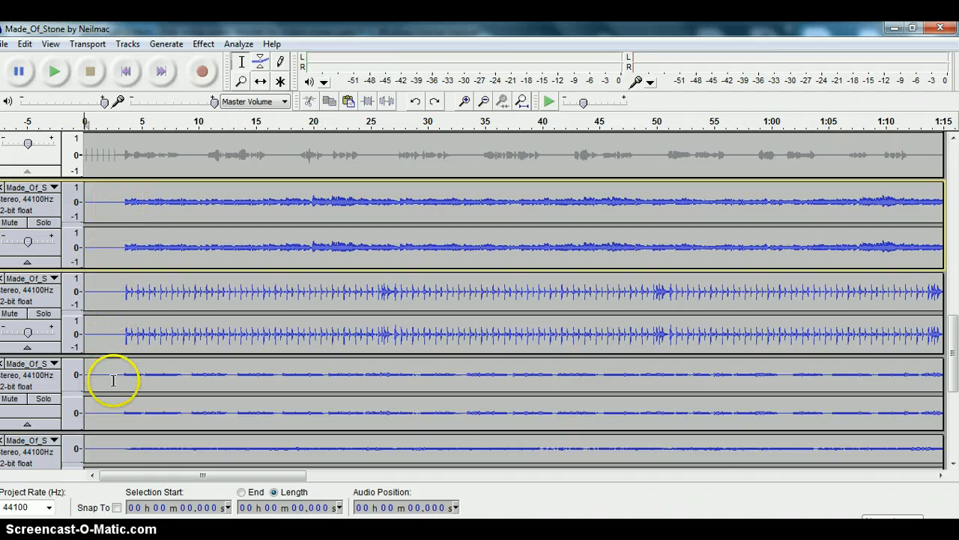
scroll(down, 3)
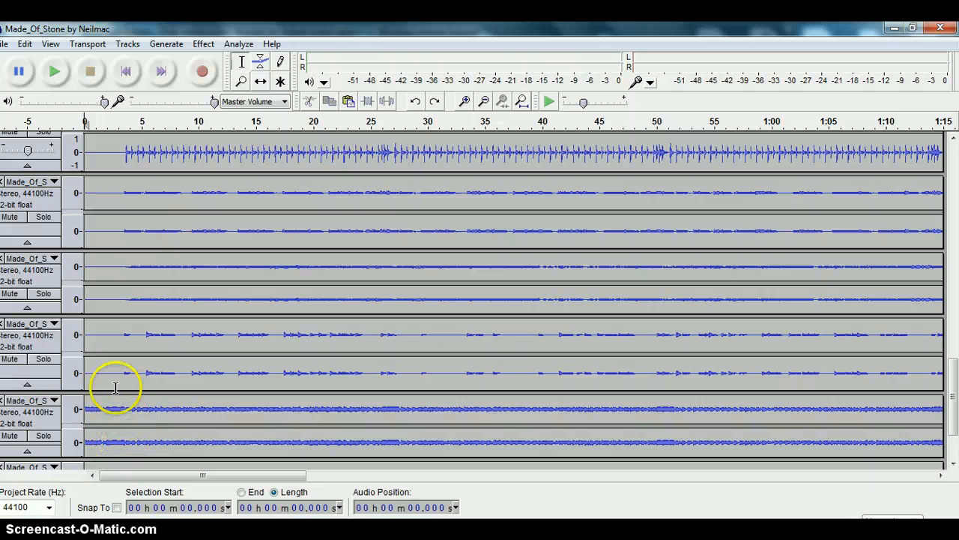
scroll(down, 3)
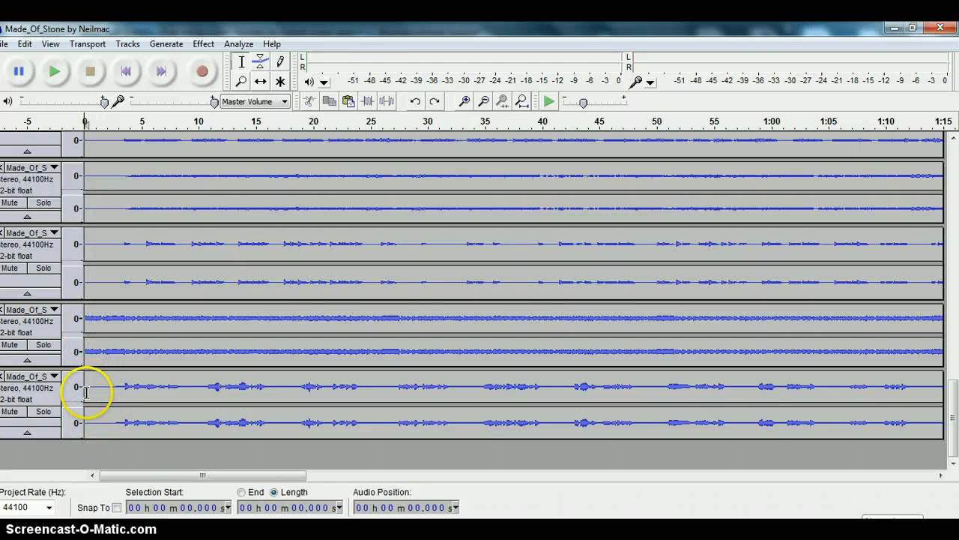
scroll(down, 3)
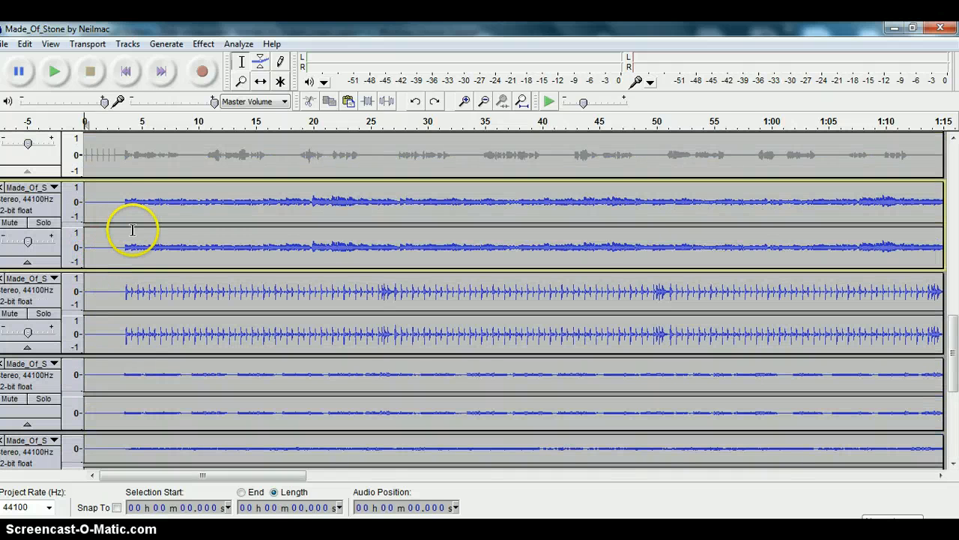
mouse_move(206, 210)
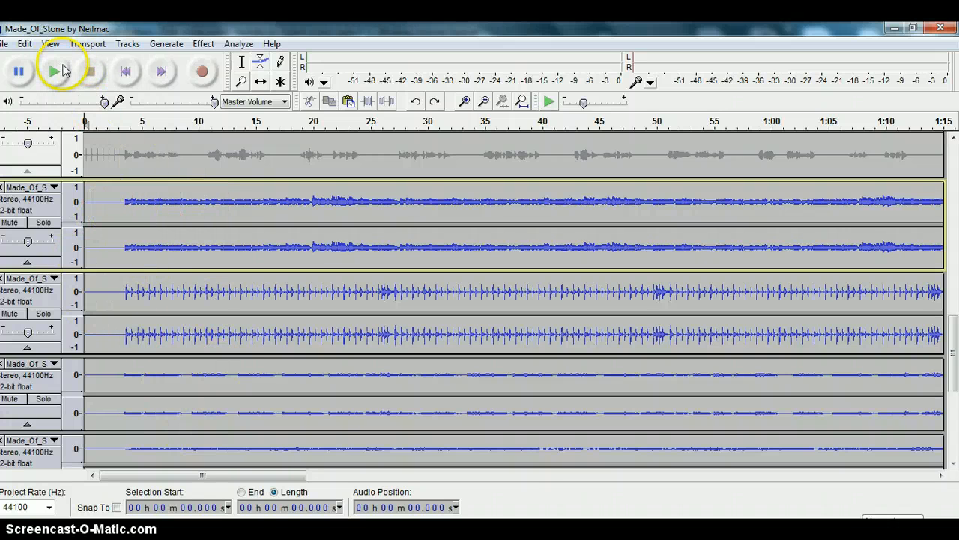
Play the song from the beginning to check the shifted start, then stop playback
click(53, 72)
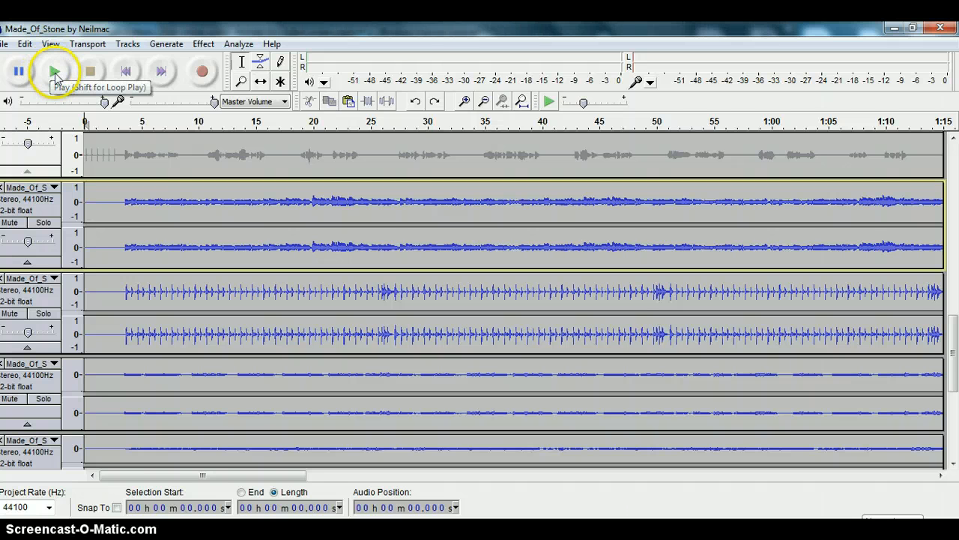
click(54, 72)
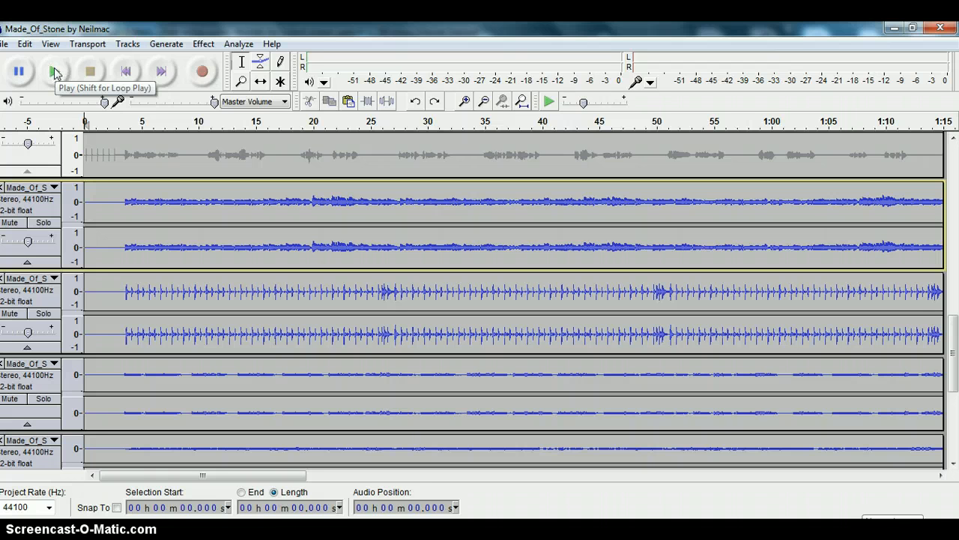
click(54, 72)
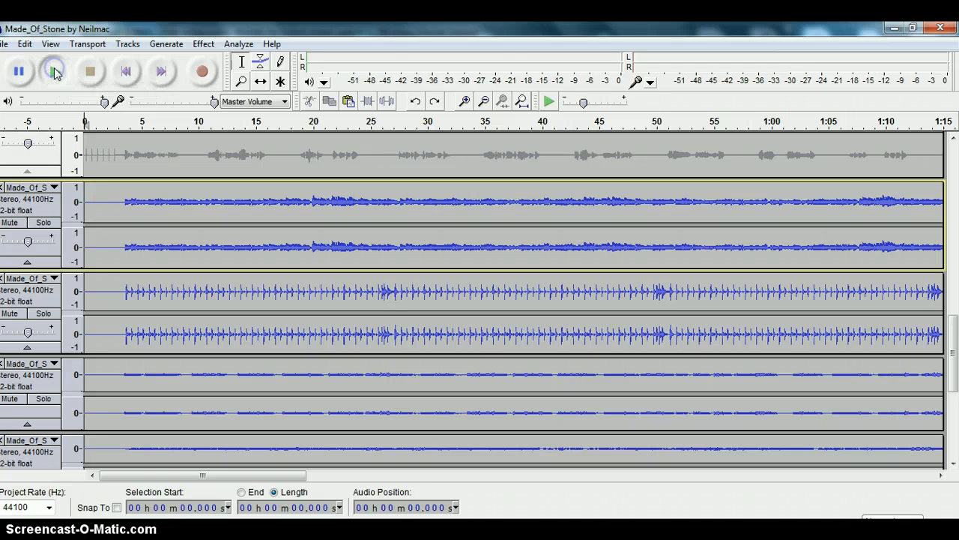
click(54, 71)
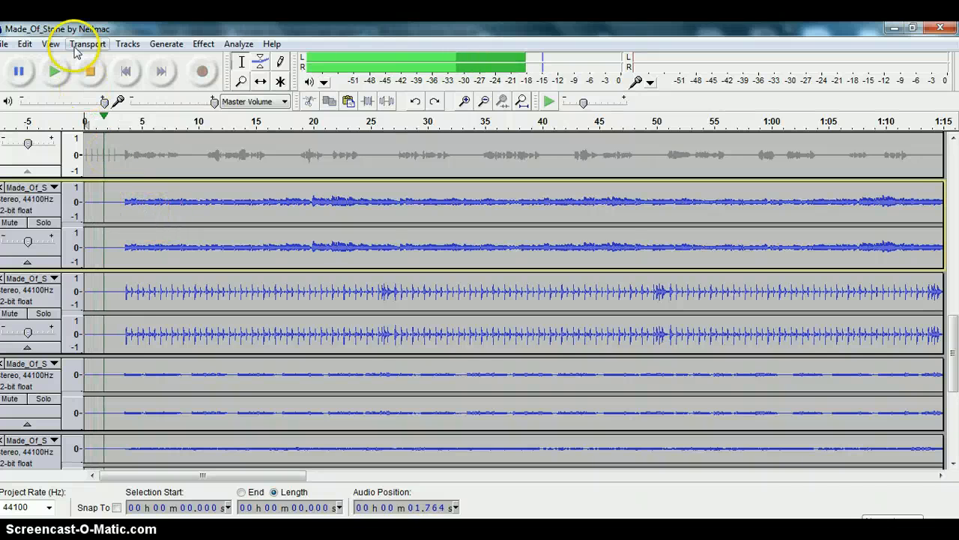
click(90, 70)
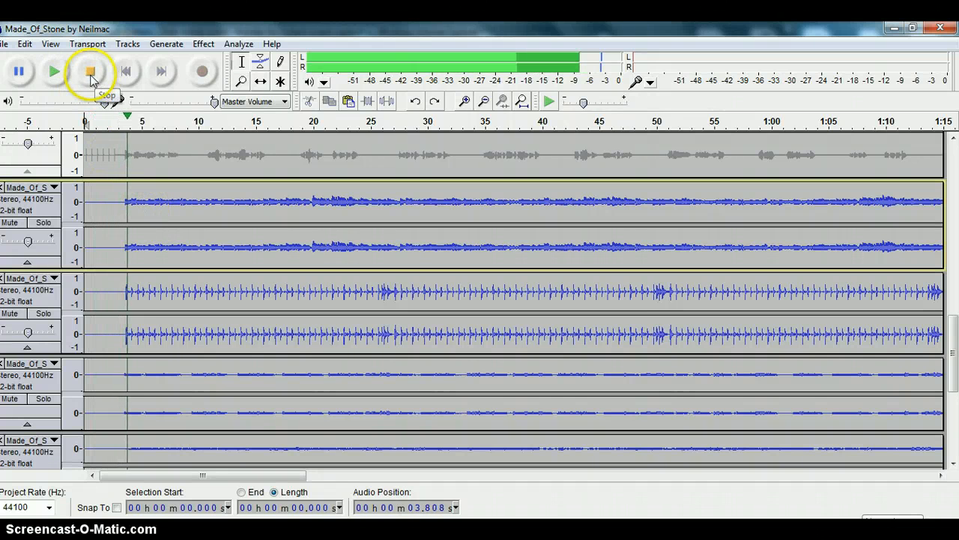
click(90, 72)
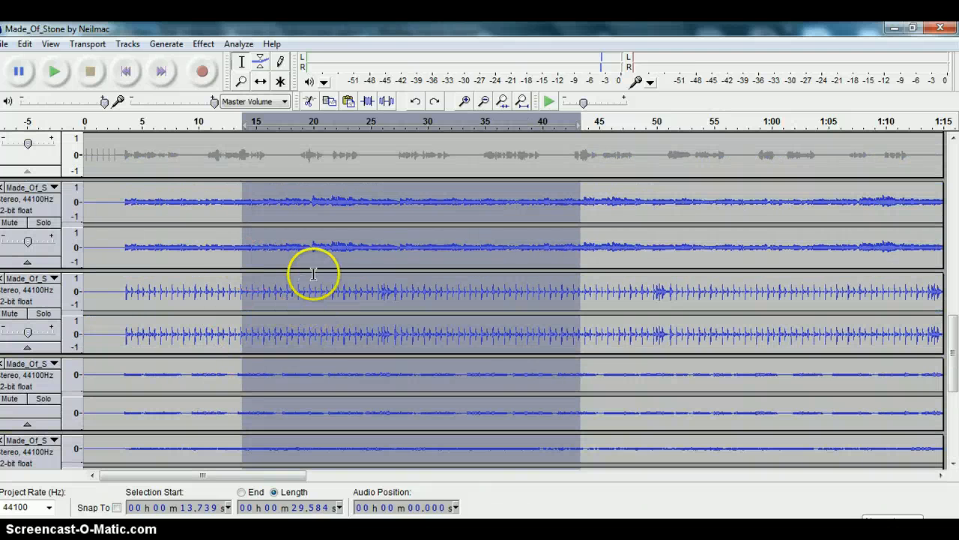
mouse_move(93, 234)
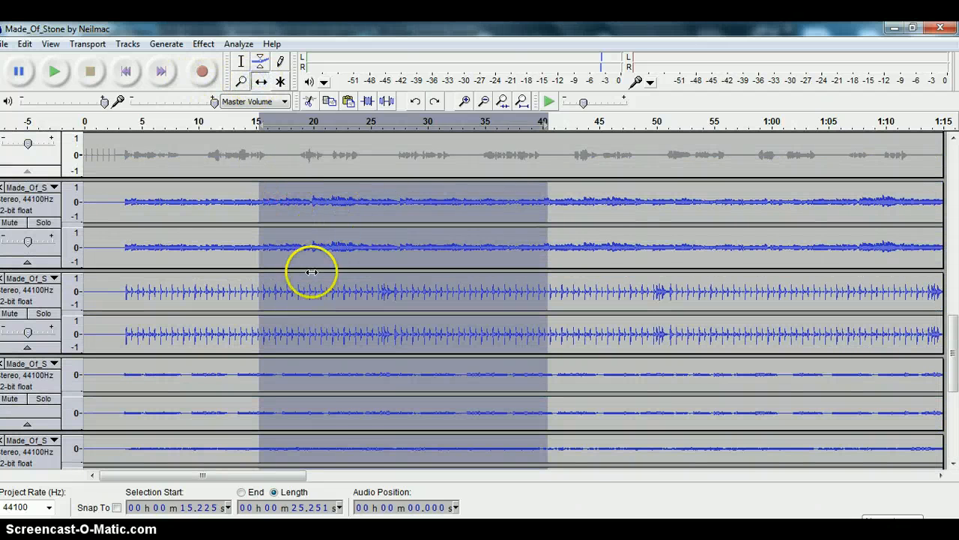
mouse_move(363, 396)
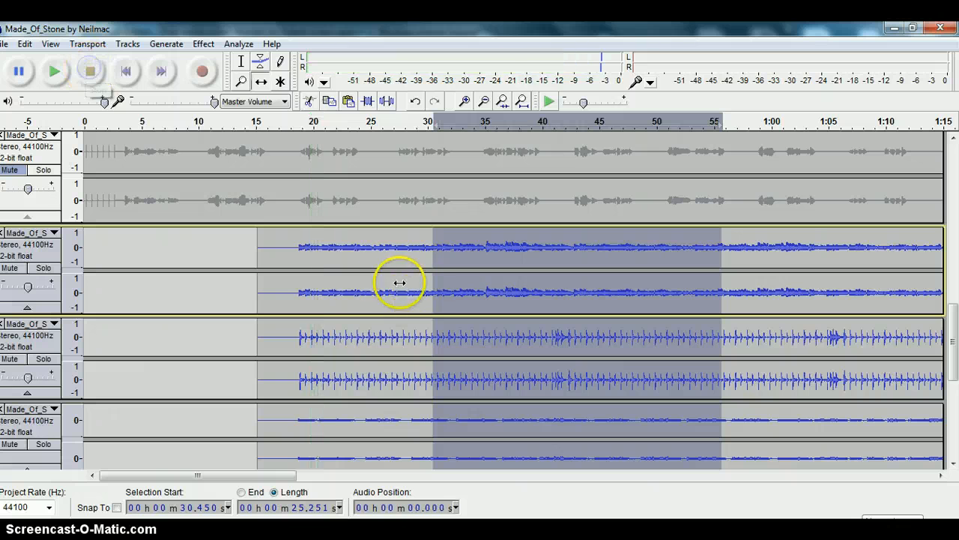
mouse_move(549, 272)
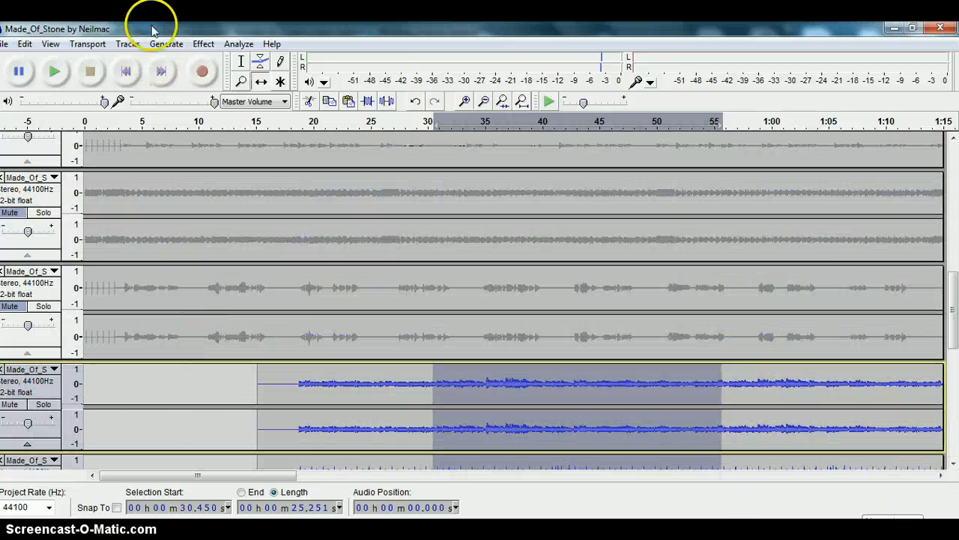
mouse_move(246, 142)
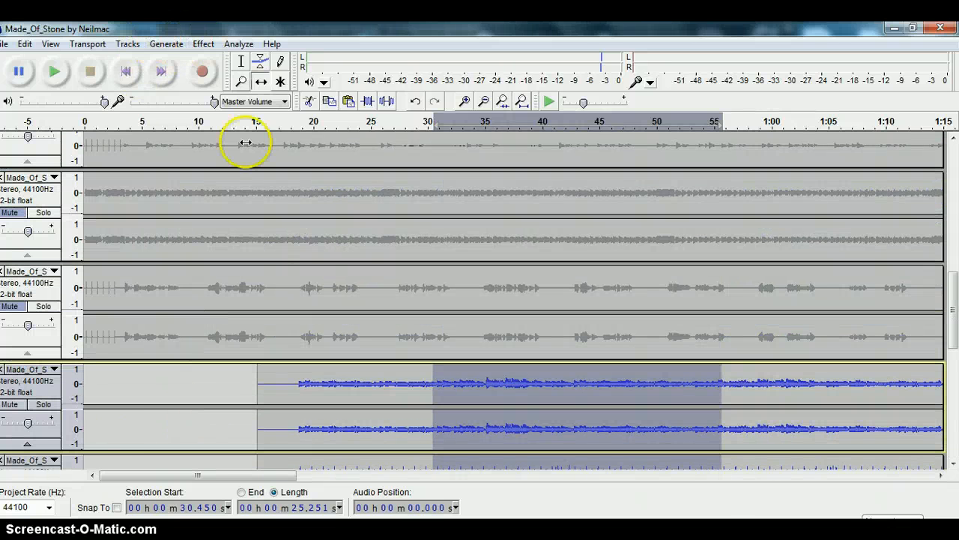
mouse_move(90, 381)
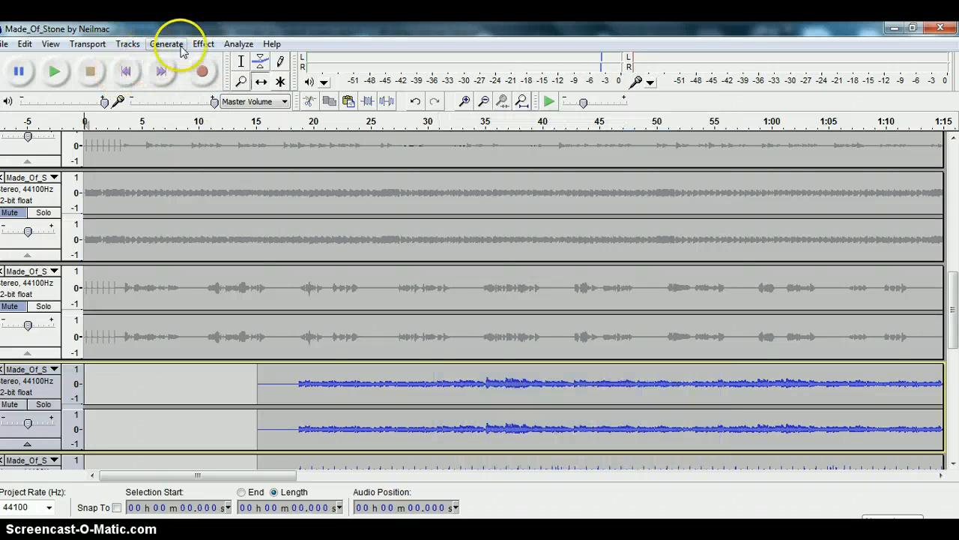
Add a new empty stereo track via the Tracks menu
click(127, 44)
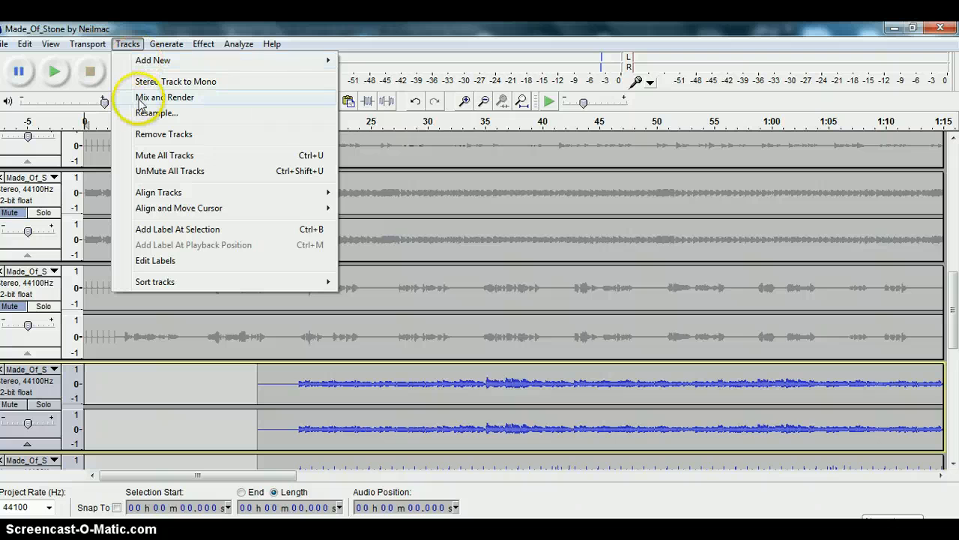
click(164, 96)
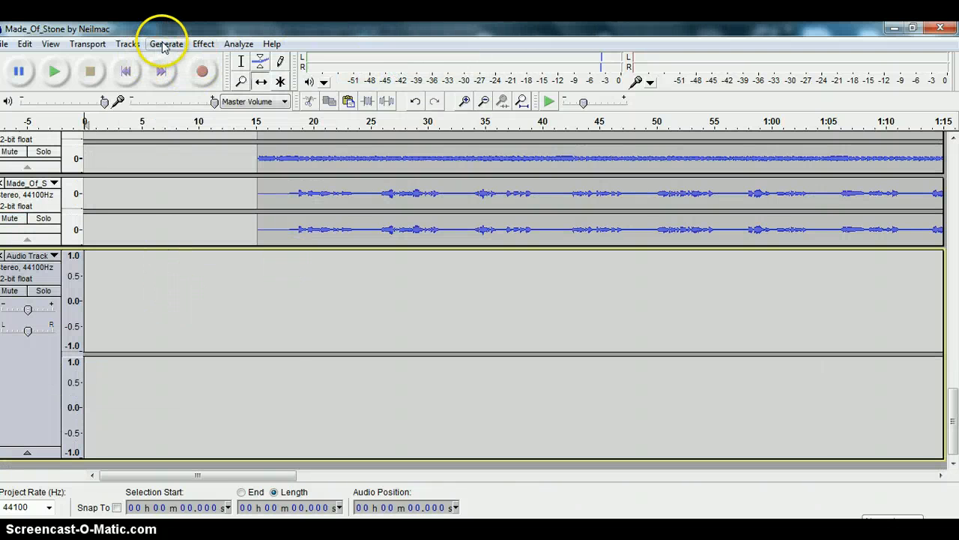
Generate a one-measure click track with start time offset 0 in the new track
click(165, 43)
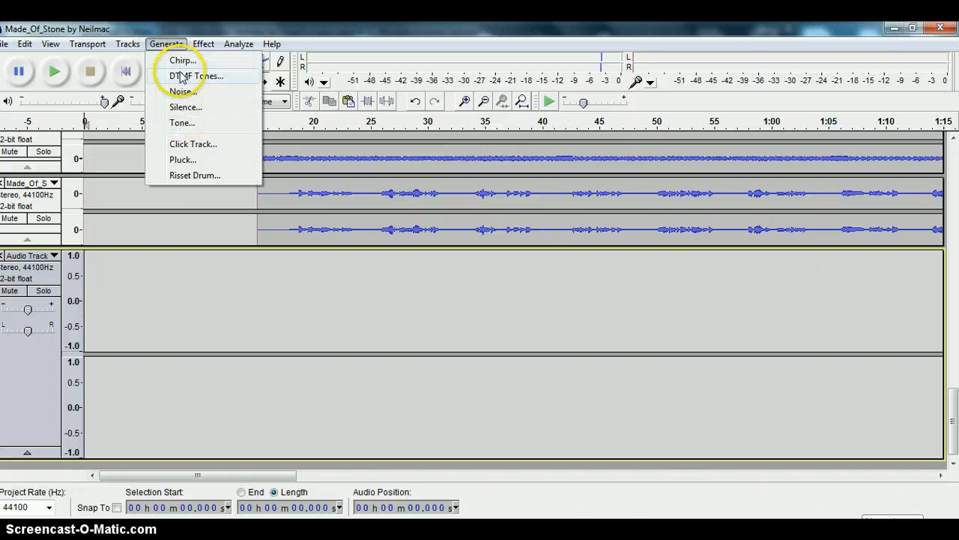
click(192, 144)
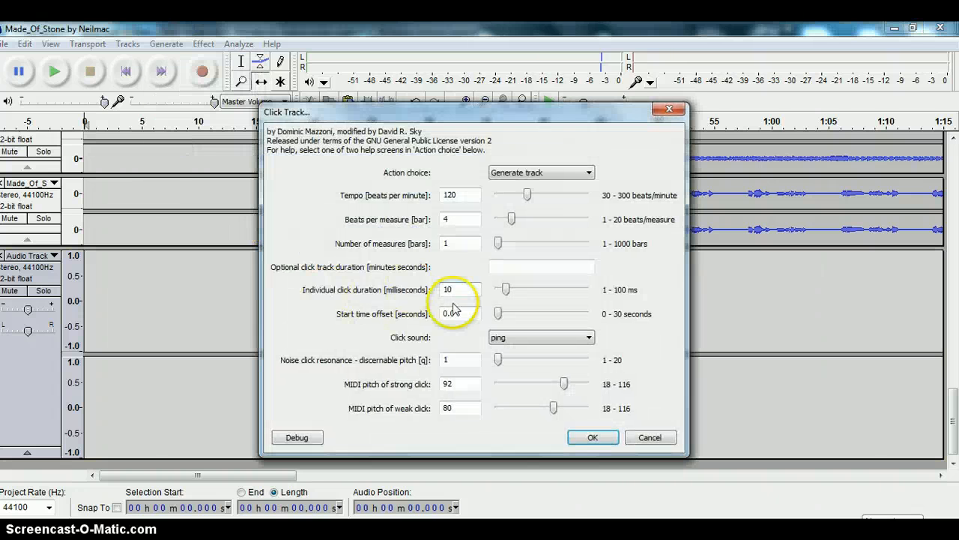
click(459, 243)
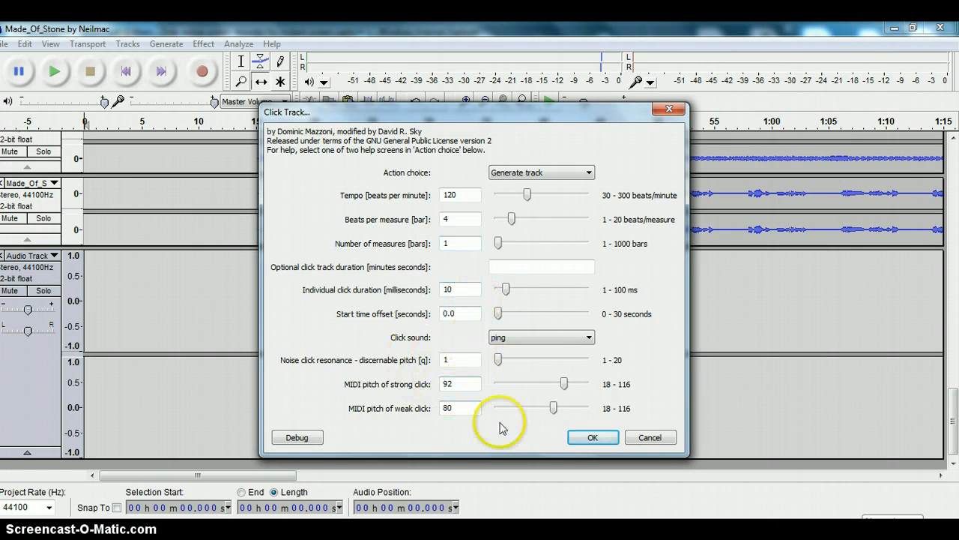
click(592, 438)
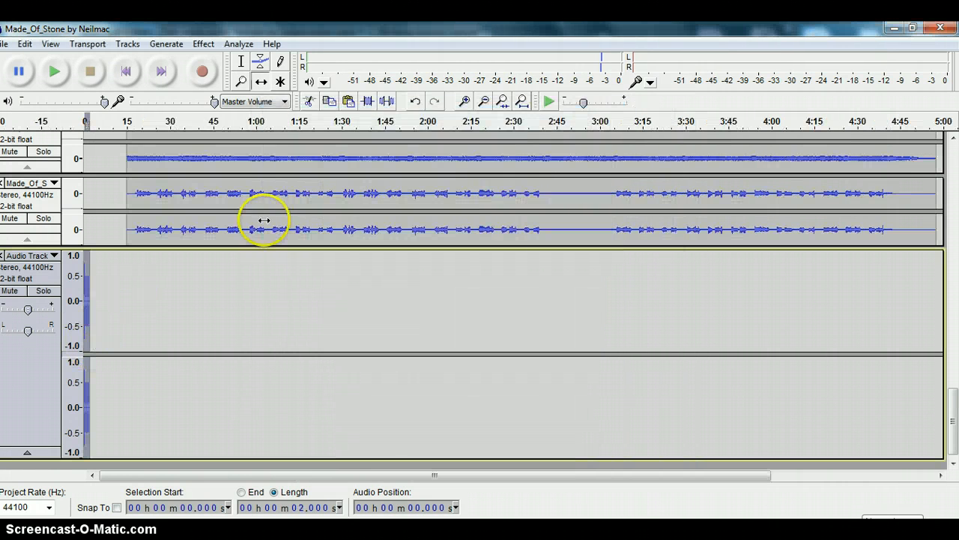
Zoom in twice on the four click marks, play them back briefly and stop
click(465, 102)
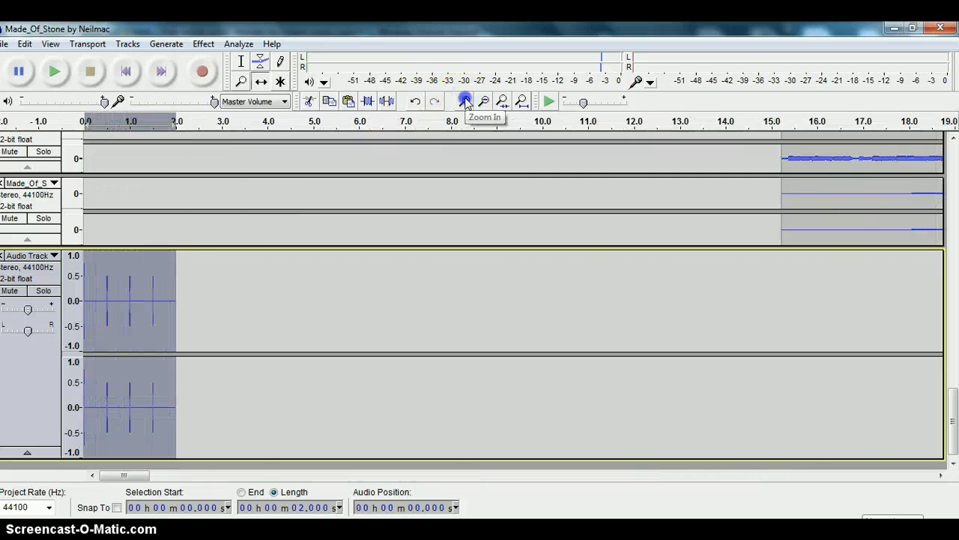
click(465, 101)
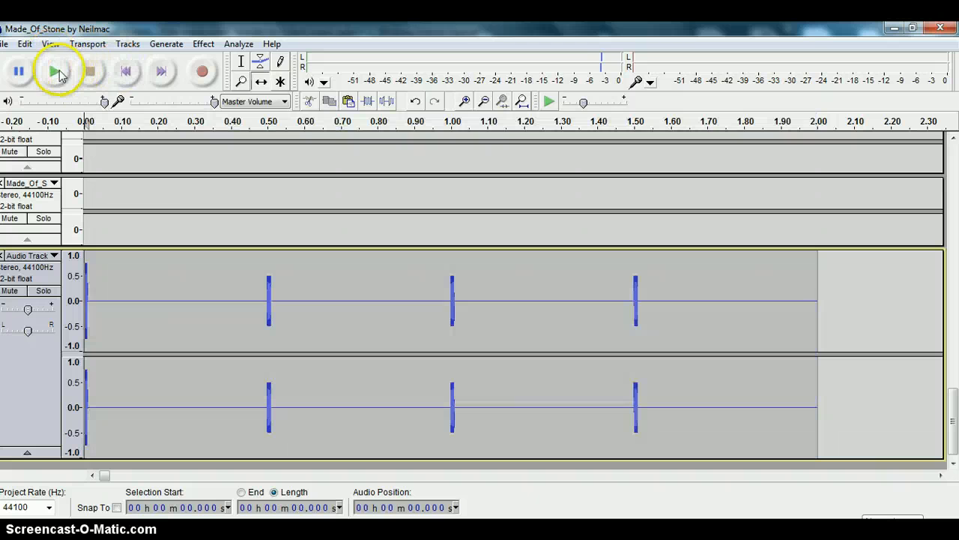
click(54, 71)
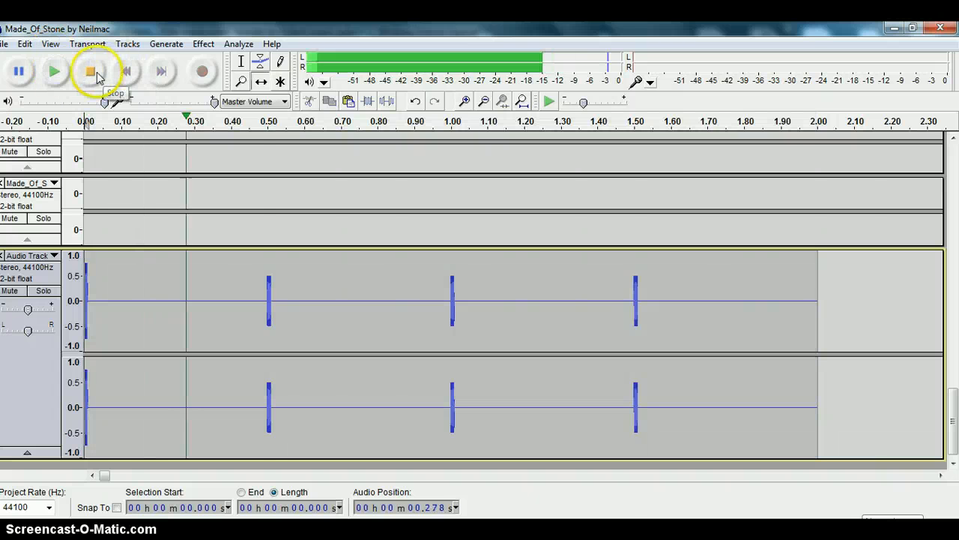
click(96, 72)
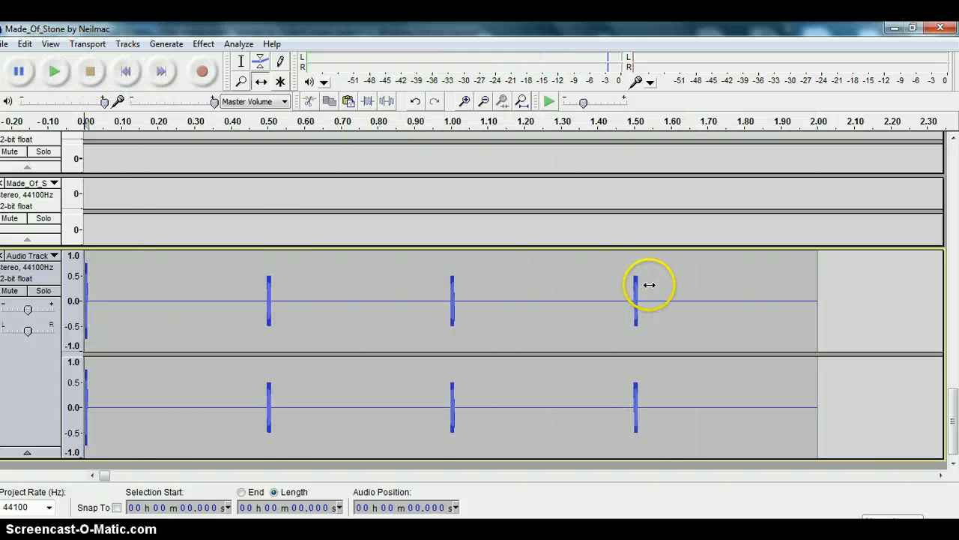
mouse_move(797, 298)
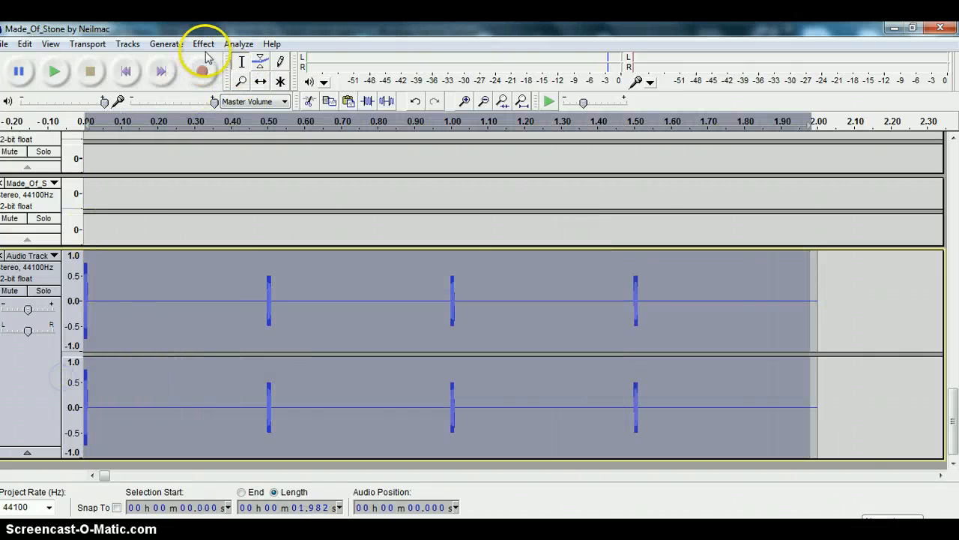
Amplify the click track by a negative dB value so the clicks play quieter, returning to the project start
click(204, 44)
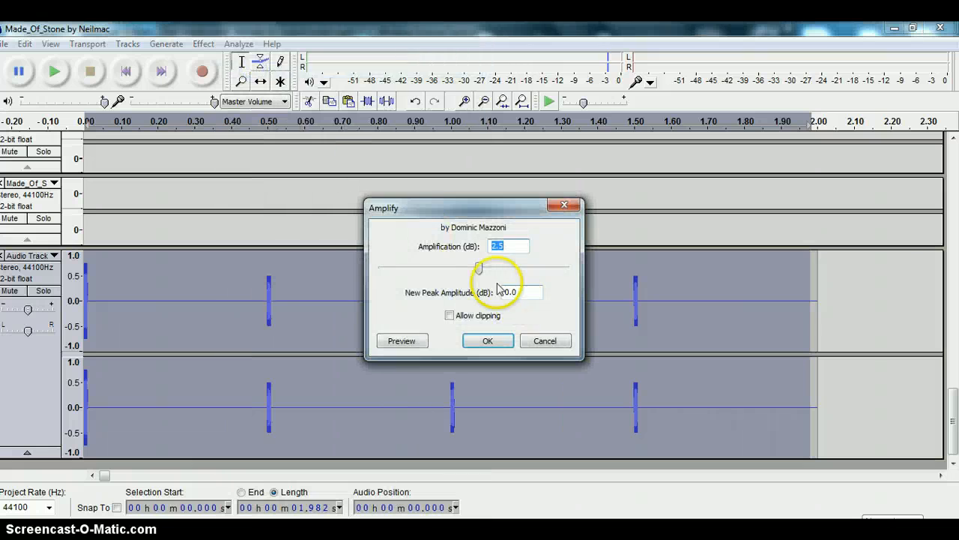
drag(479, 268, 464, 268)
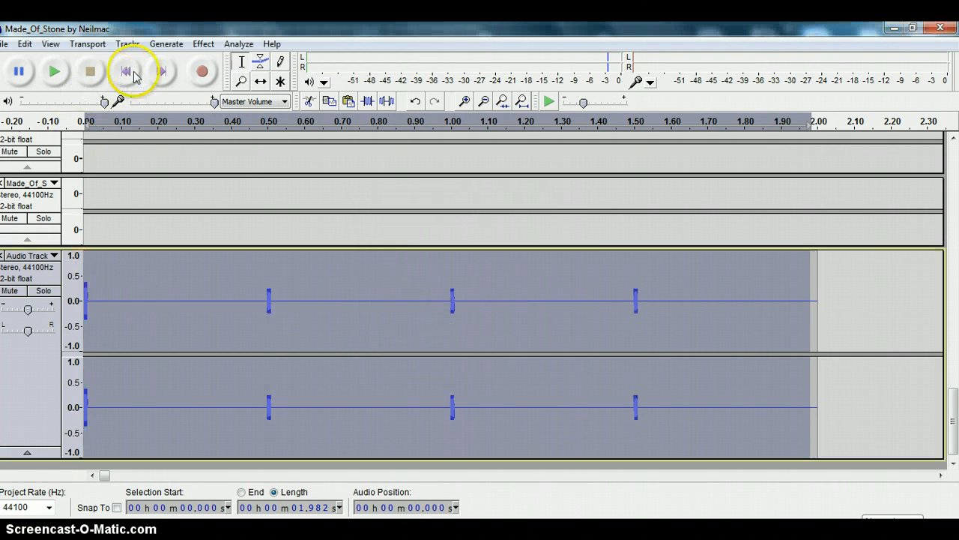
click(54, 70)
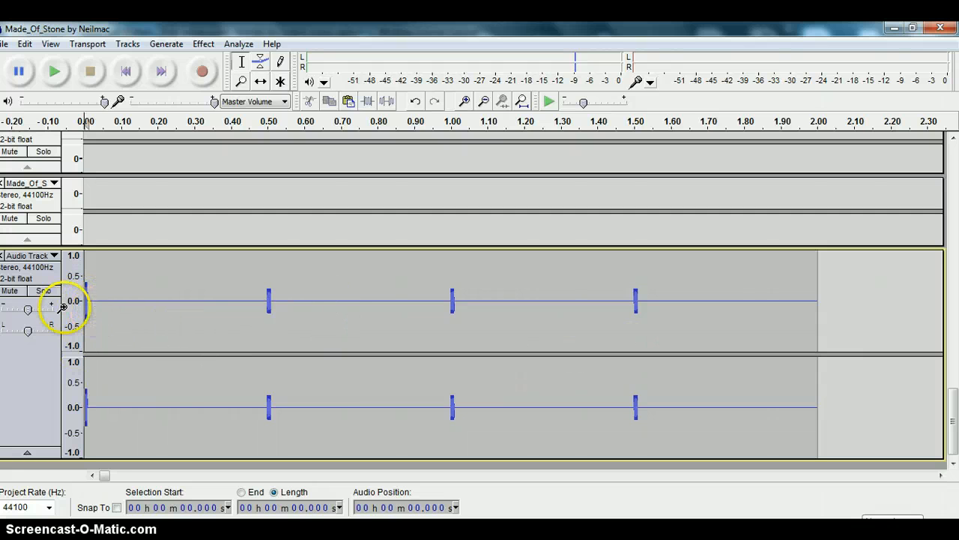
mouse_move(585, 303)
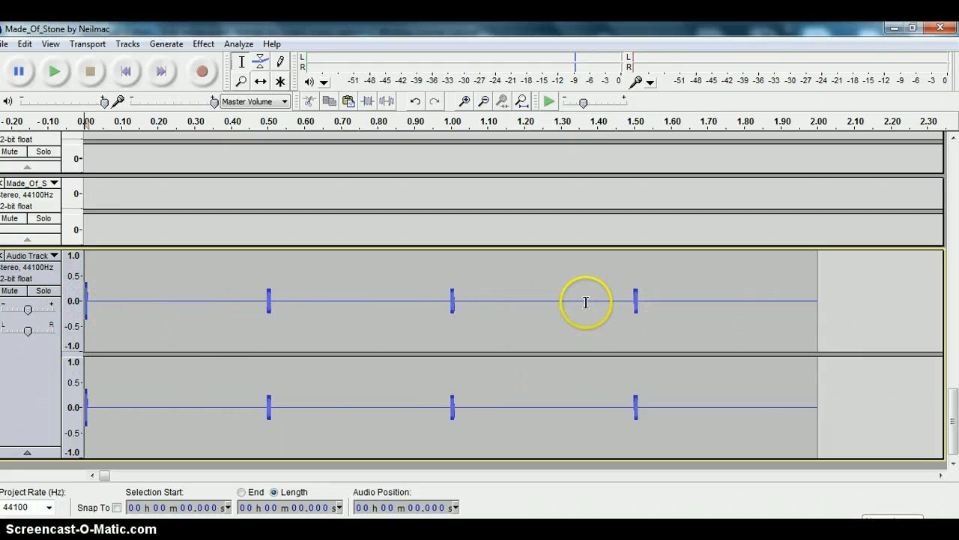
mouse_move(809, 318)
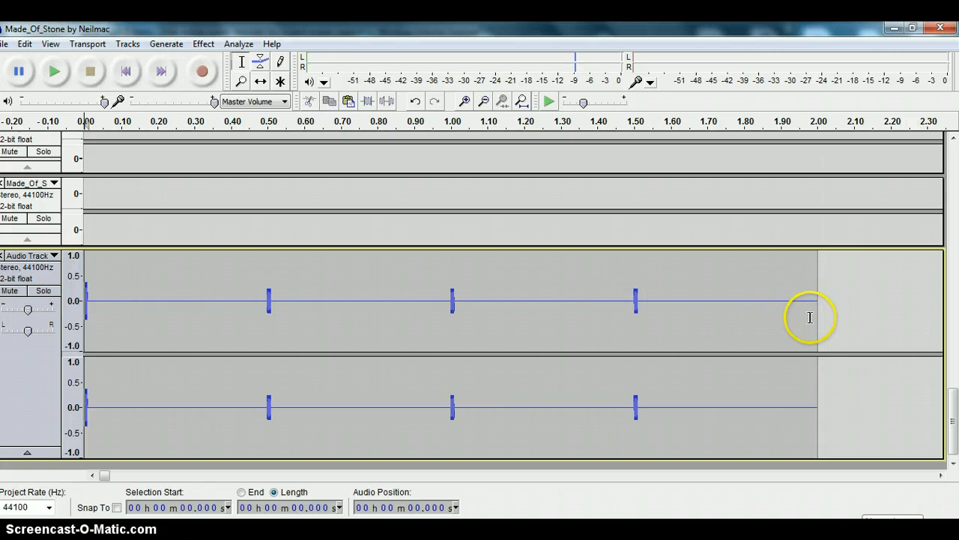
mouse_move(819, 324)
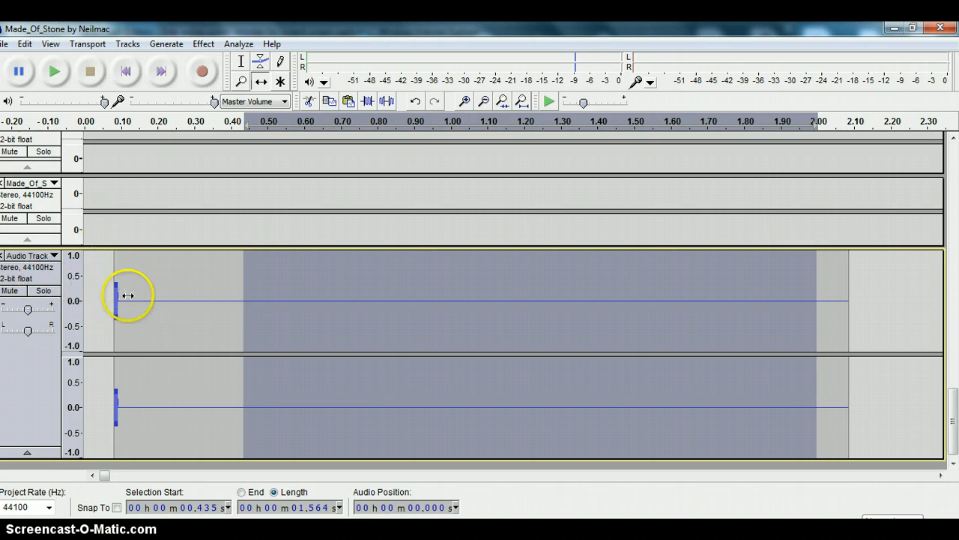
mouse_move(131, 318)
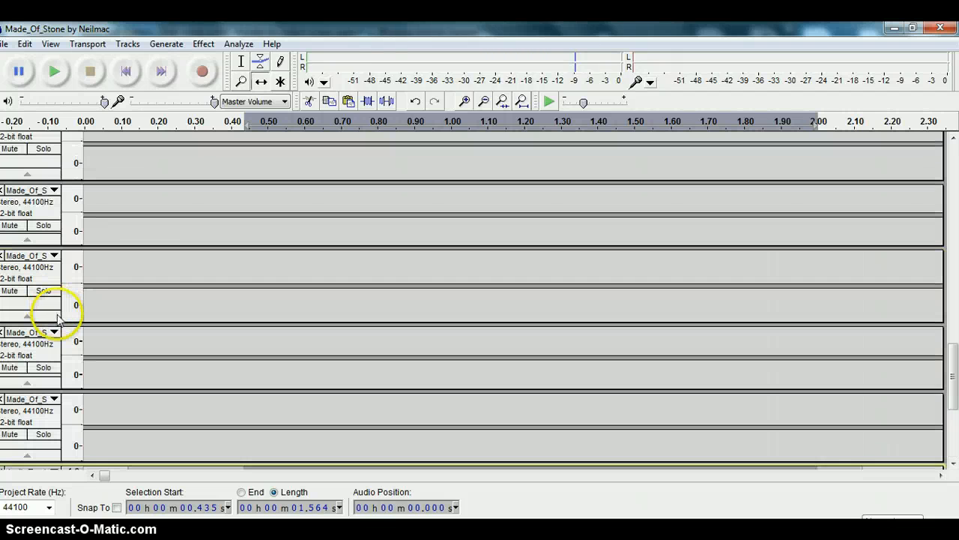
click(482, 102)
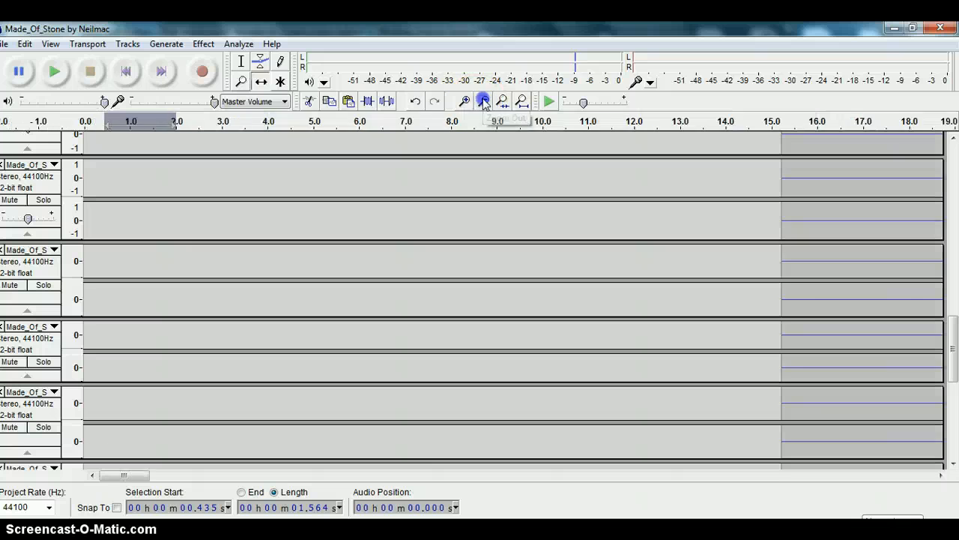
click(483, 101)
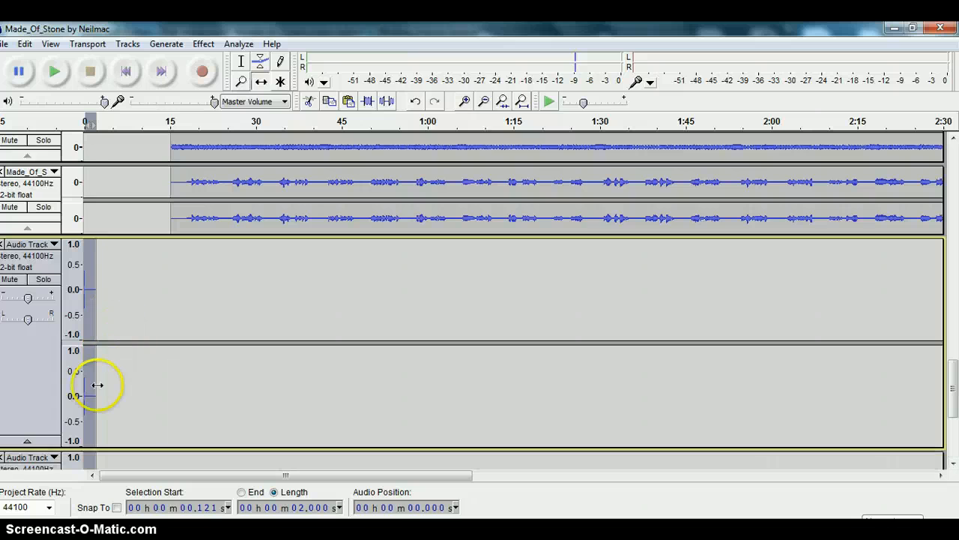
scroll(down, 3)
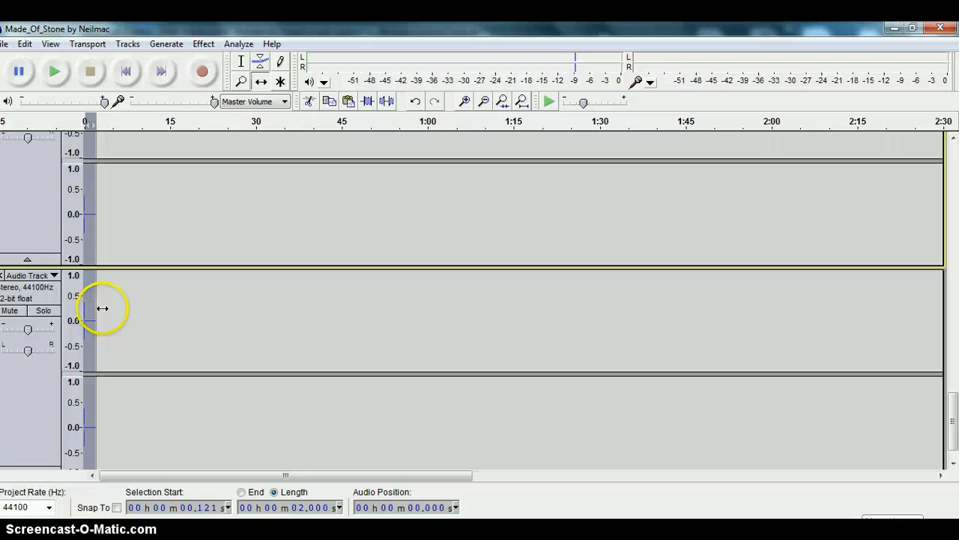
mouse_move(91, 307)
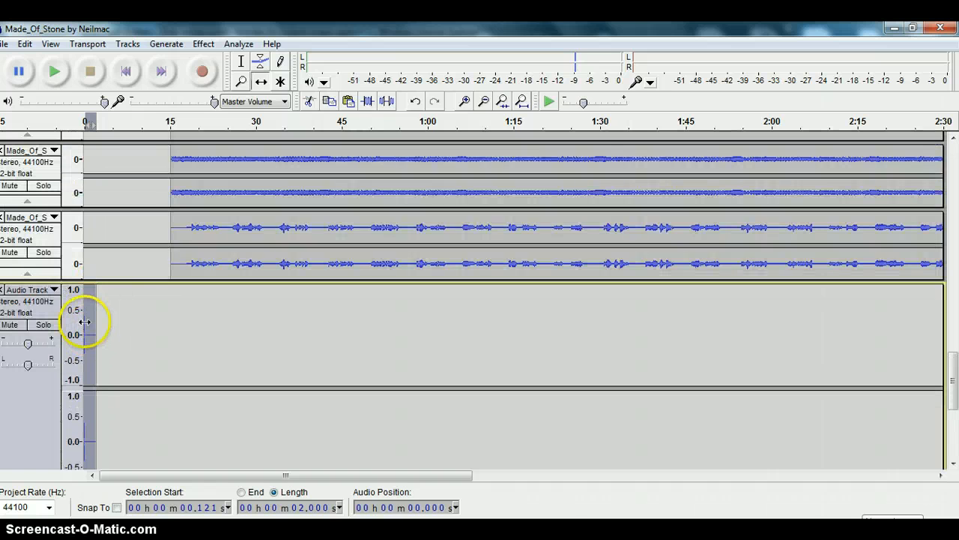
scroll(down, 3)
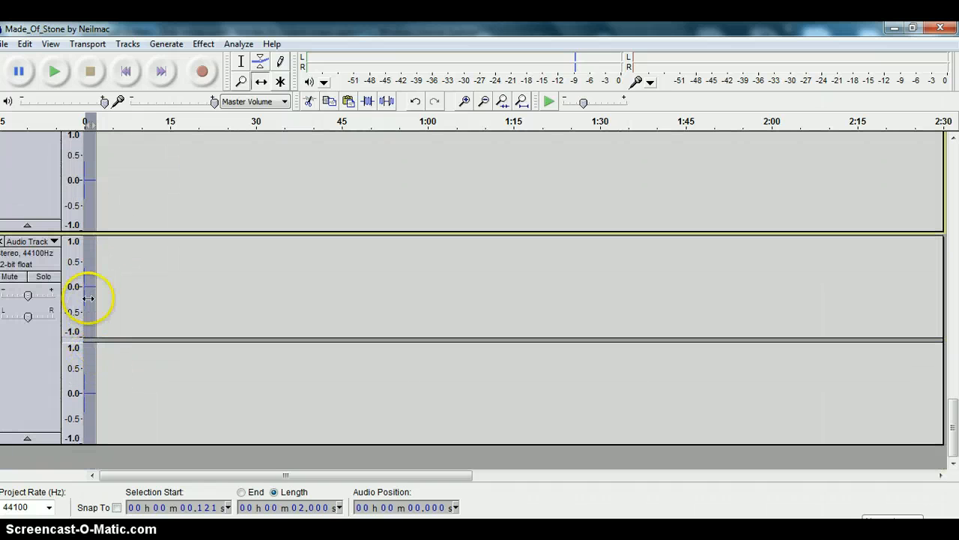
mouse_move(89, 294)
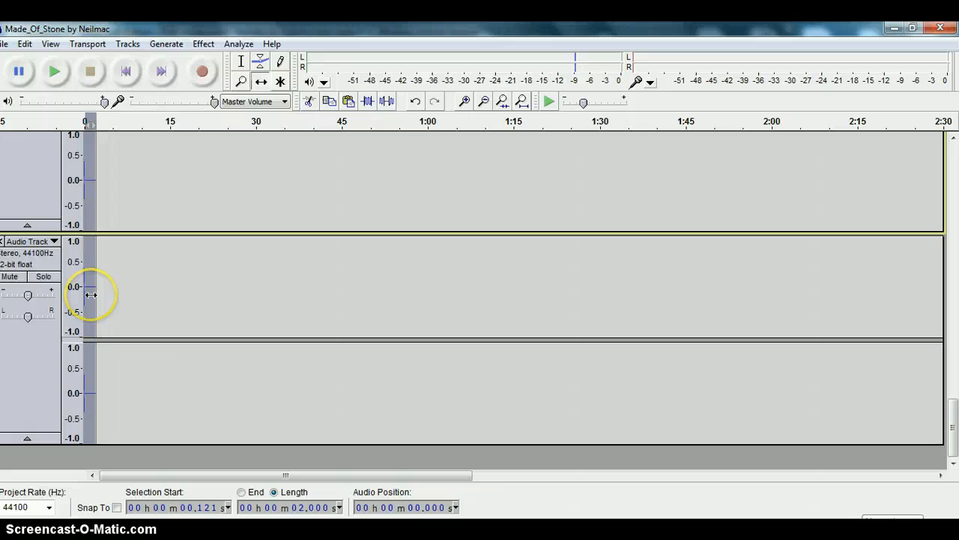
scroll(down, 3)
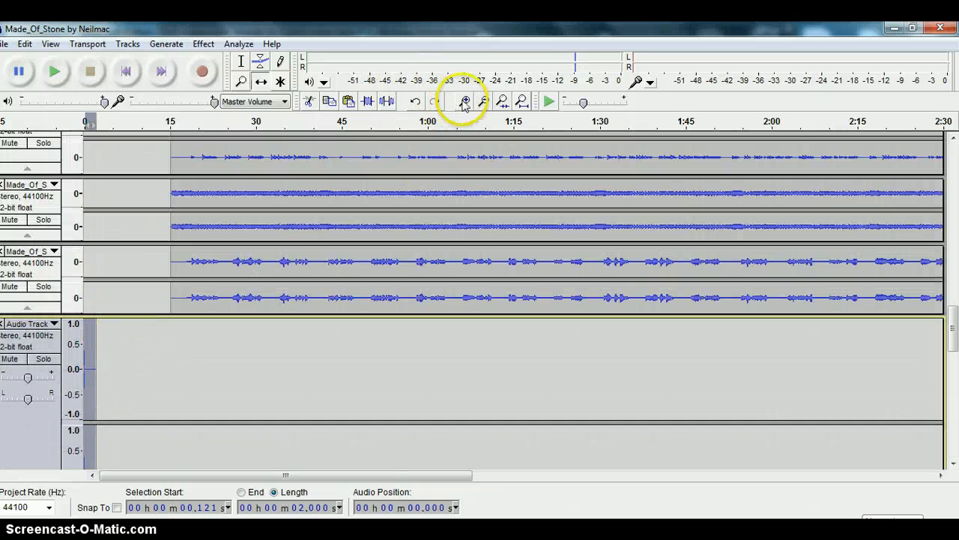
click(465, 102)
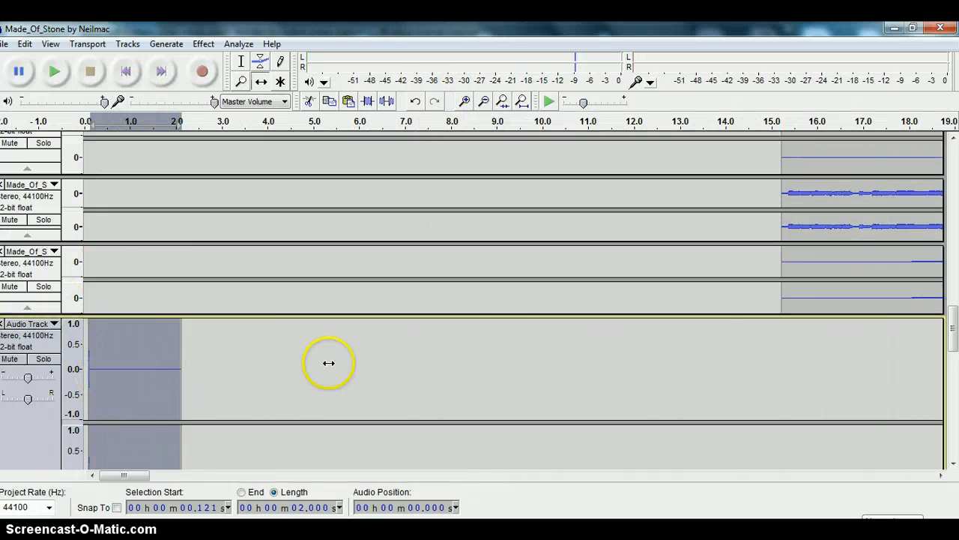
mouse_move(538, 78)
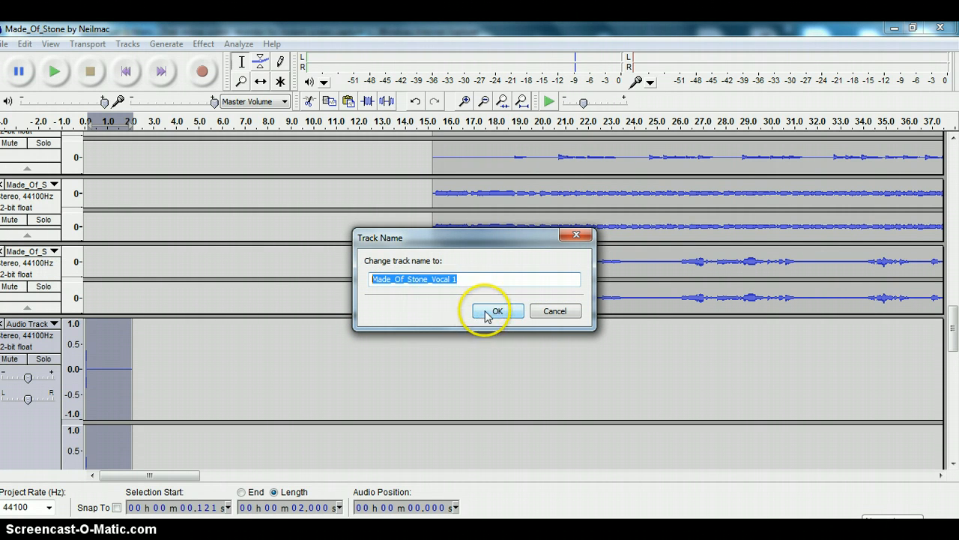
Keep the vocal track's name and mix and render it with the click track into one
click(492, 310)
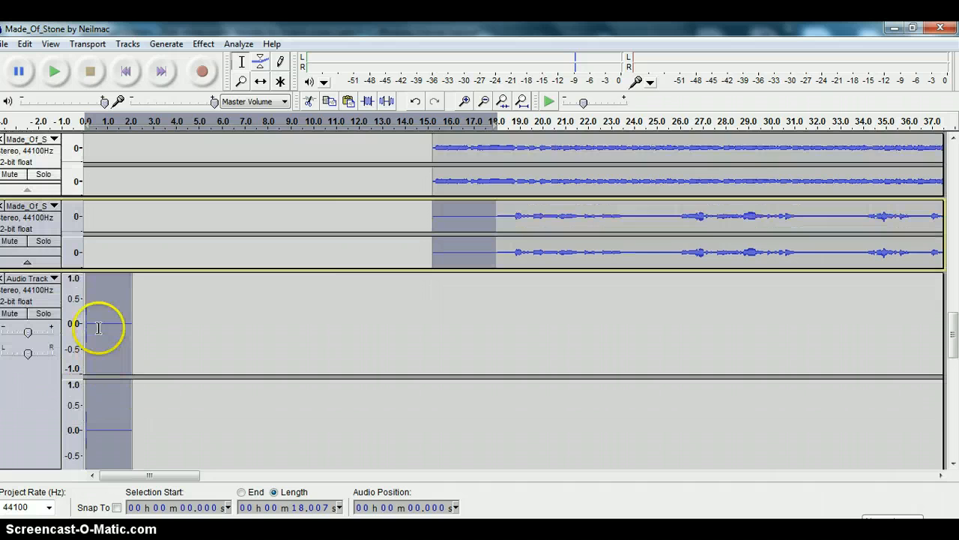
click(126, 43)
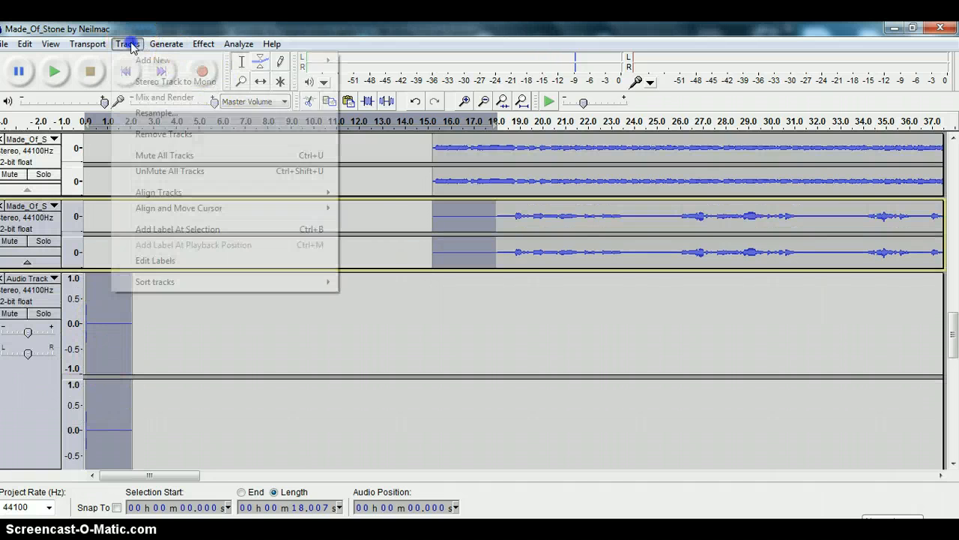
click(164, 96)
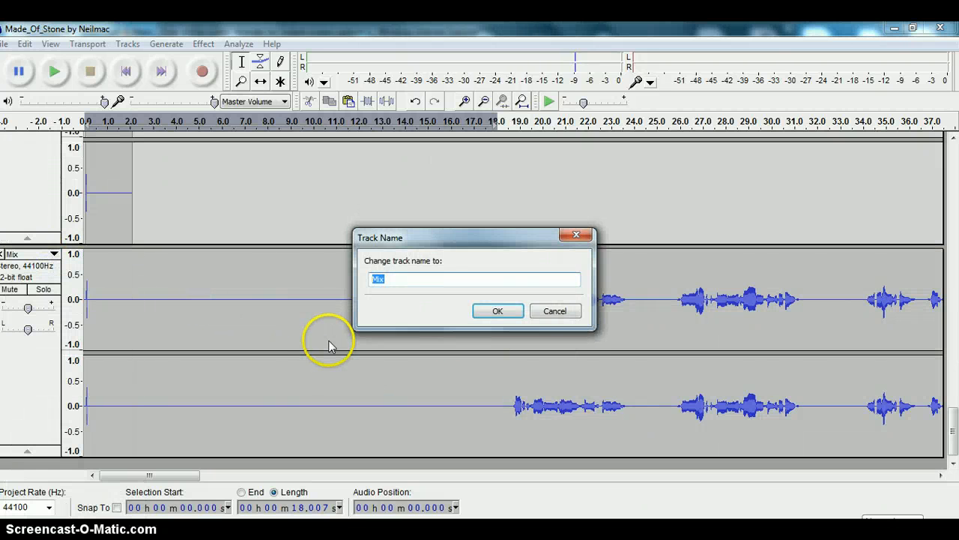
Rename the mixed track to 'Made_Of_Stone_Vocal 1'
text(Made_Of_Stone_Vocal 1)
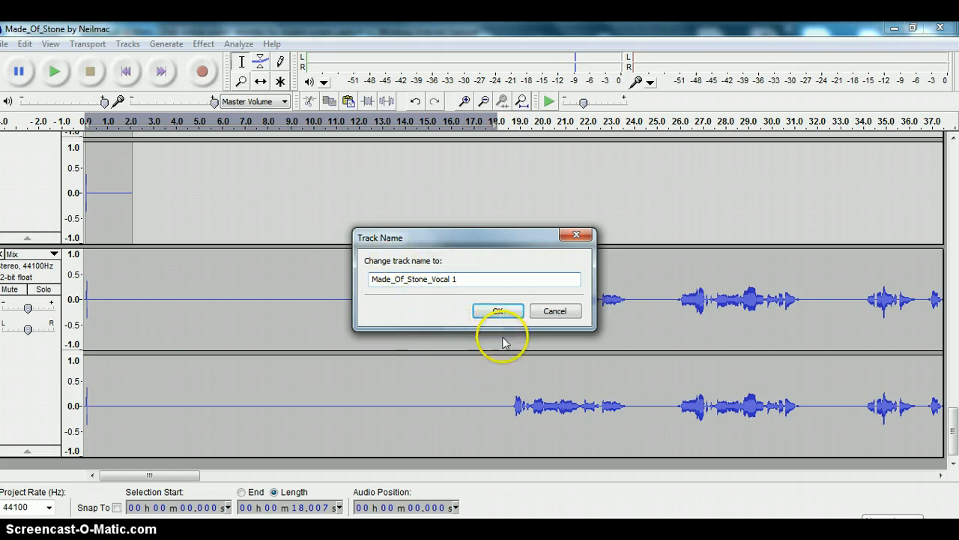
click(498, 310)
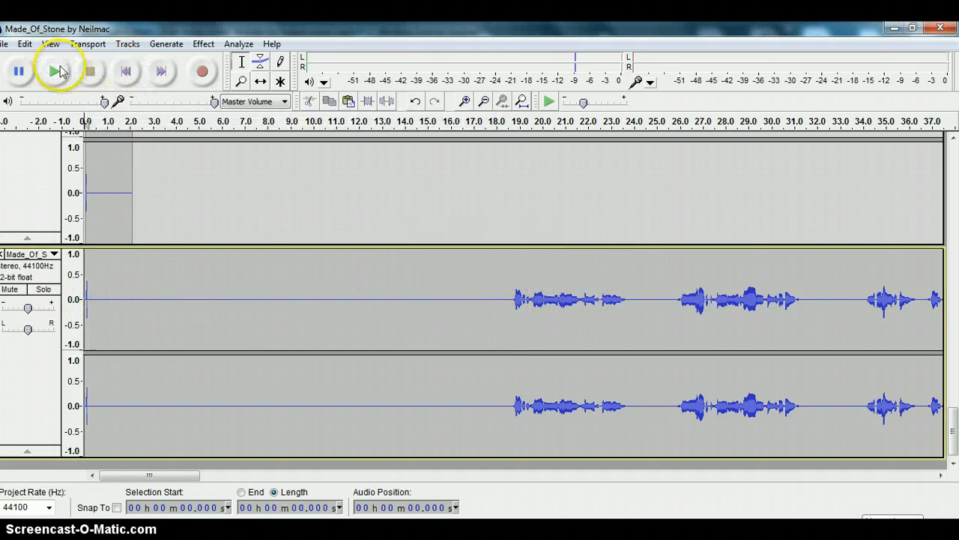
click(54, 70)
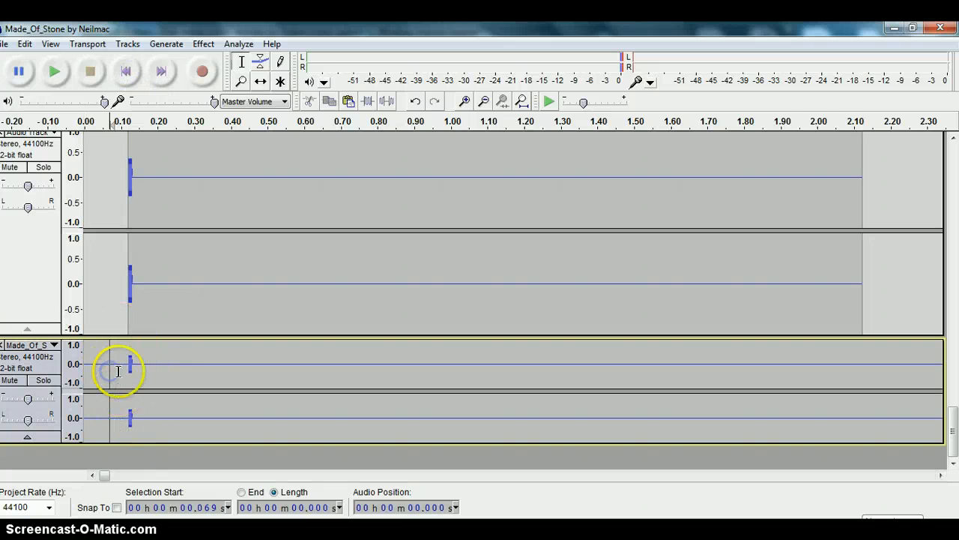
click(462, 99)
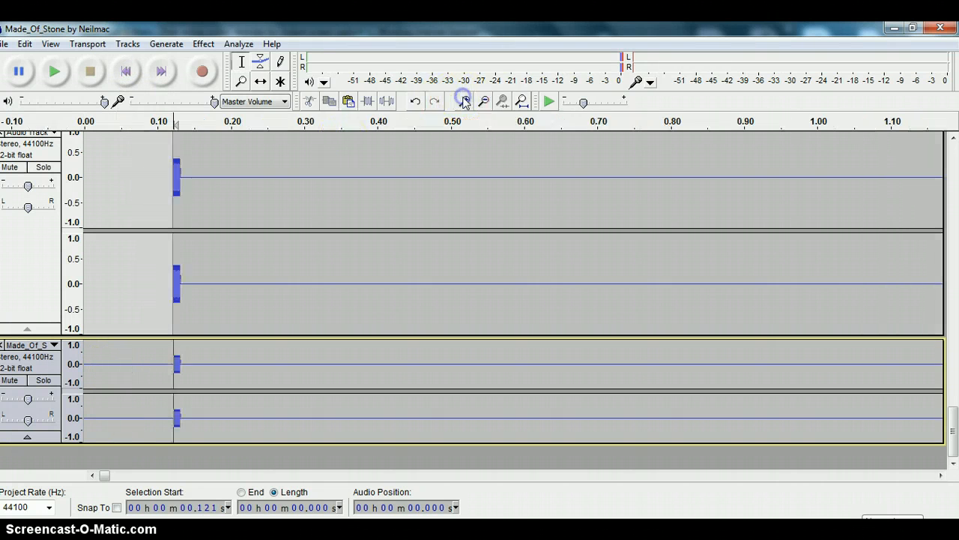
click(465, 100)
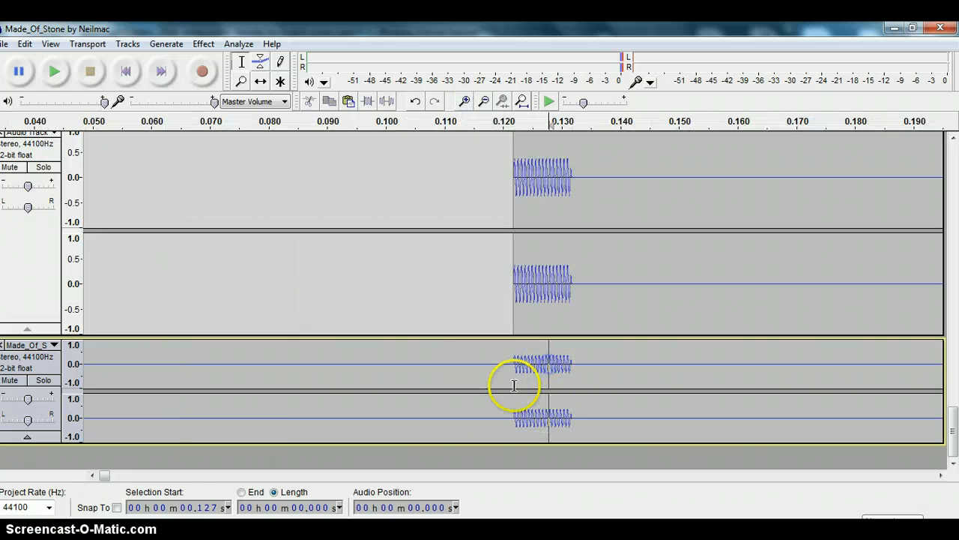
mouse_move(397, 195)
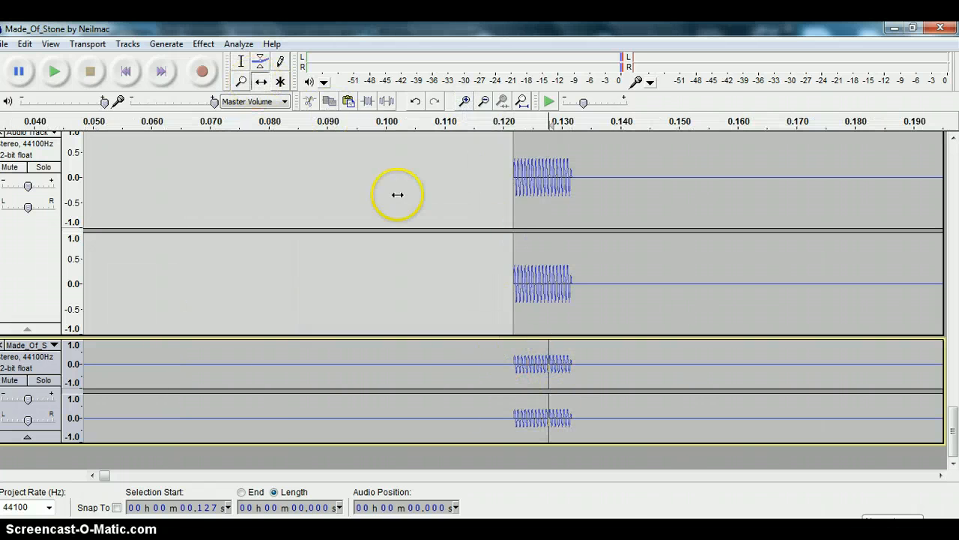
click(462, 99)
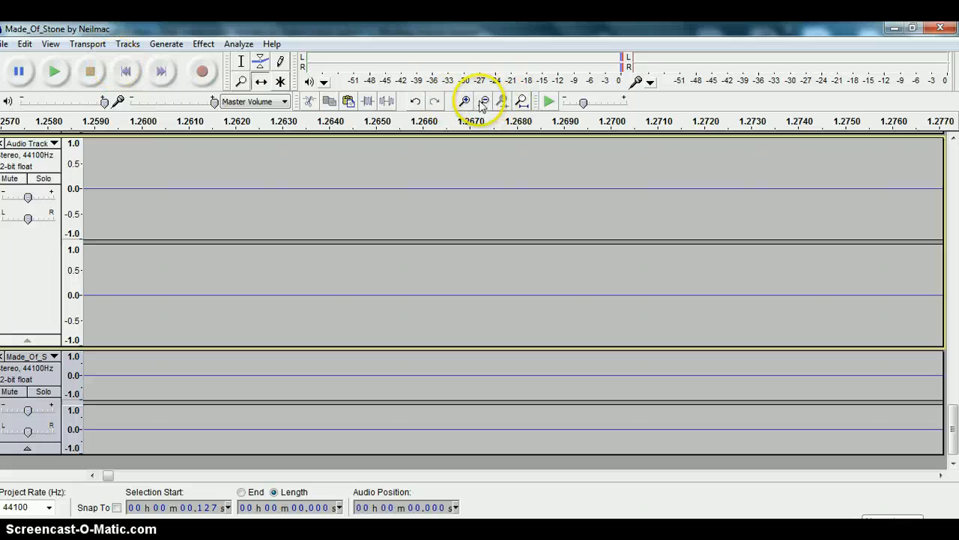
click(483, 101)
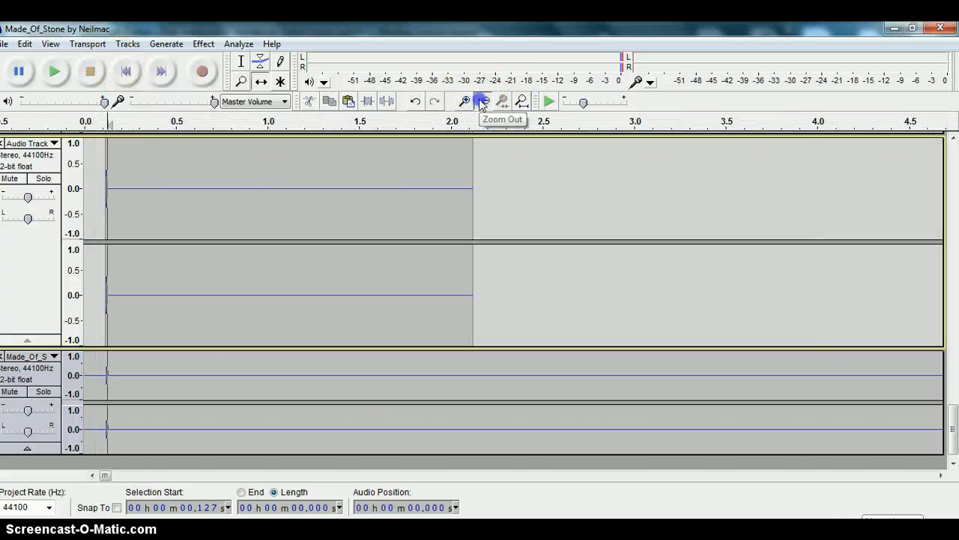
click(483, 100)
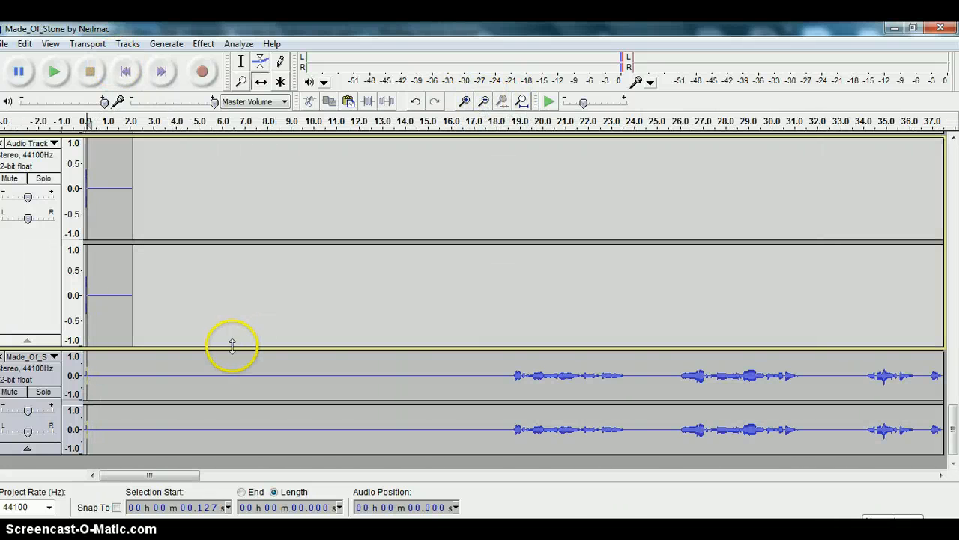